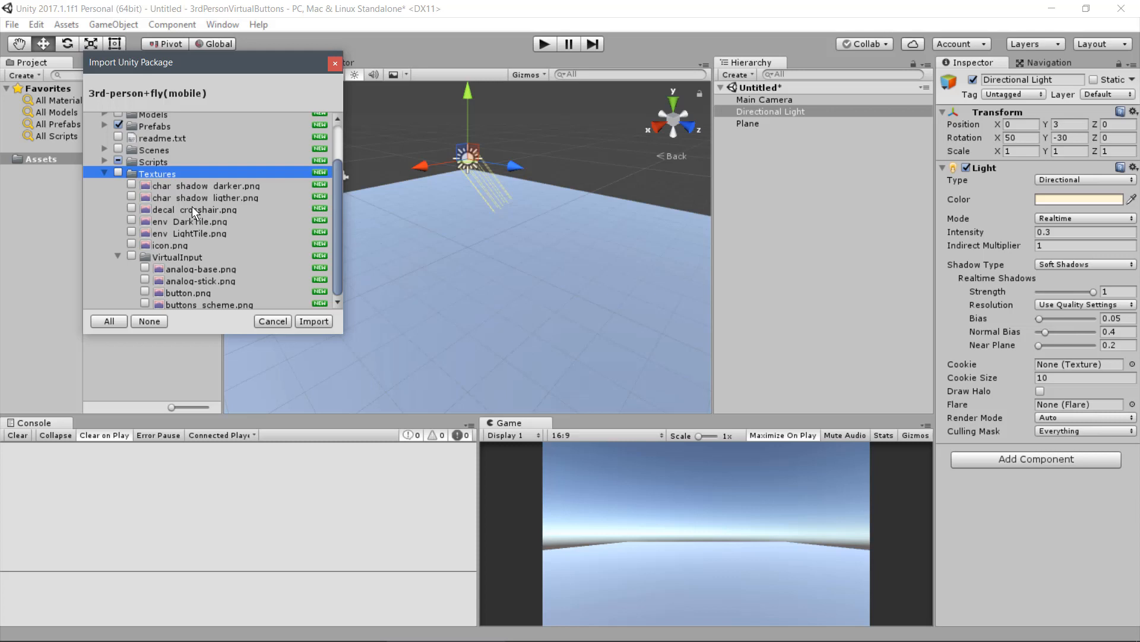
Step: Import the checked items of the 3rd-person+fly(mobile) package into the project
left_click(314, 321)
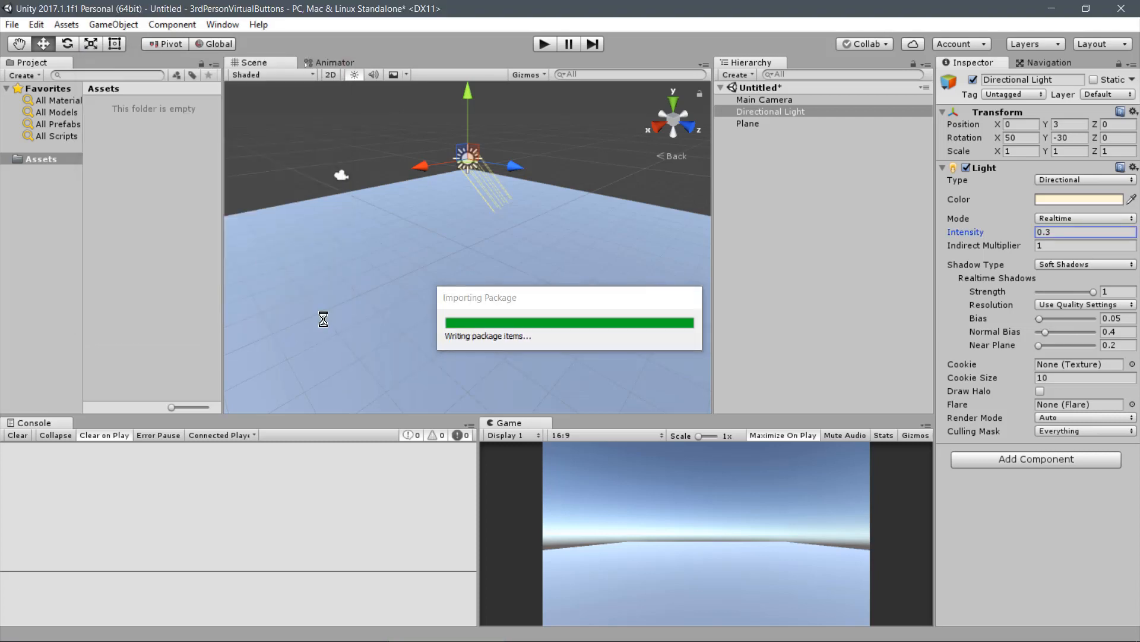